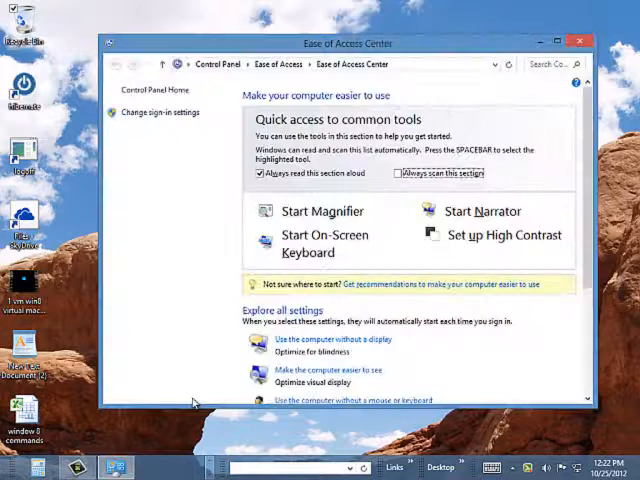
mouse_move(398, 250)
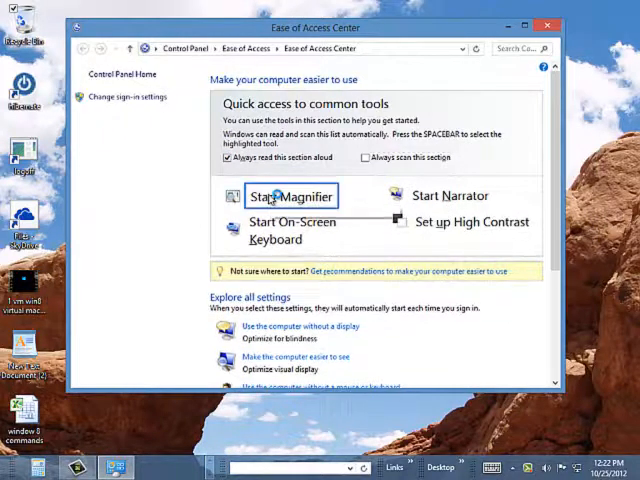
Start the Magnifier and the Narrator in turn, then turn each one off again
left_click(292, 196)
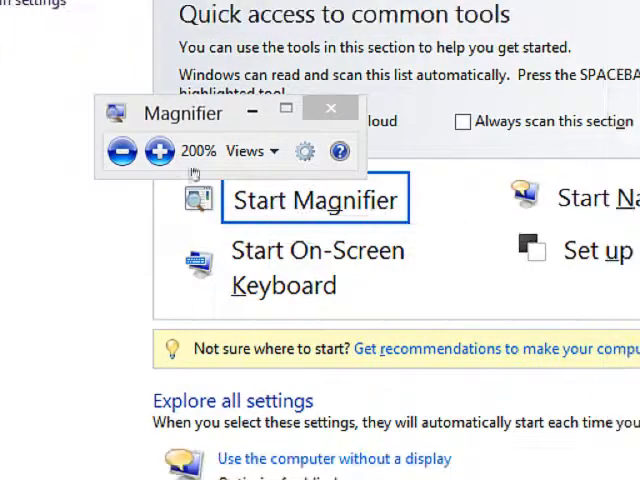
mouse_move(120, 152)
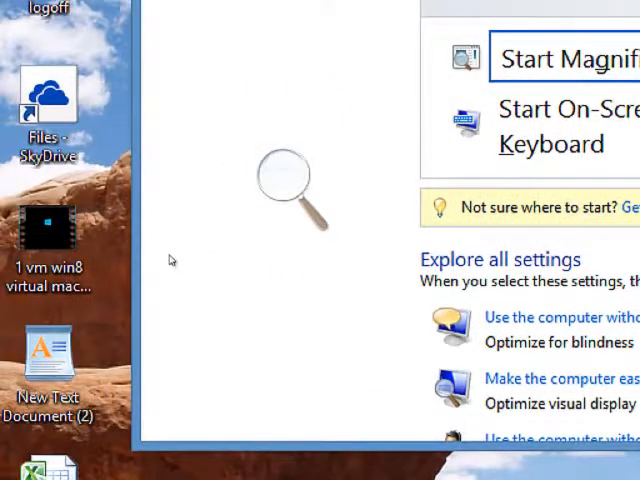
left_click(564, 56)
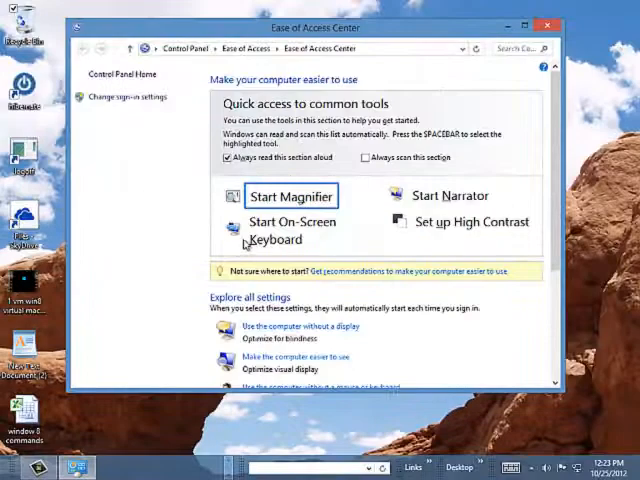
mouse_move(448, 196)
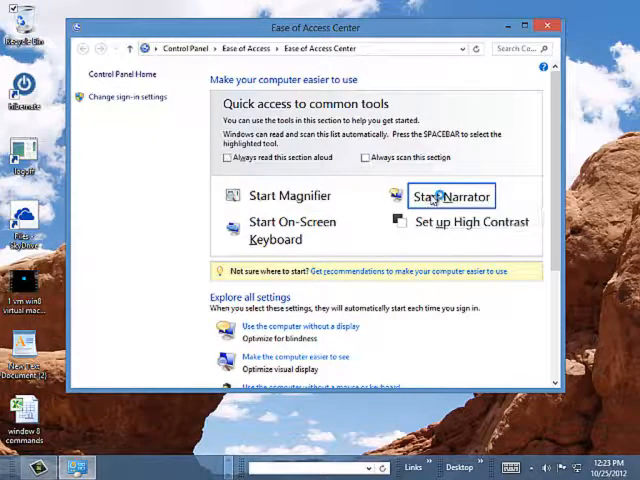
left_click(450, 196)
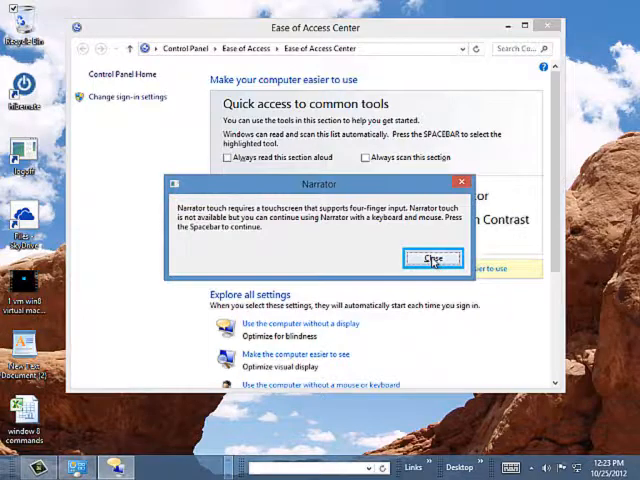
left_click(432, 260)
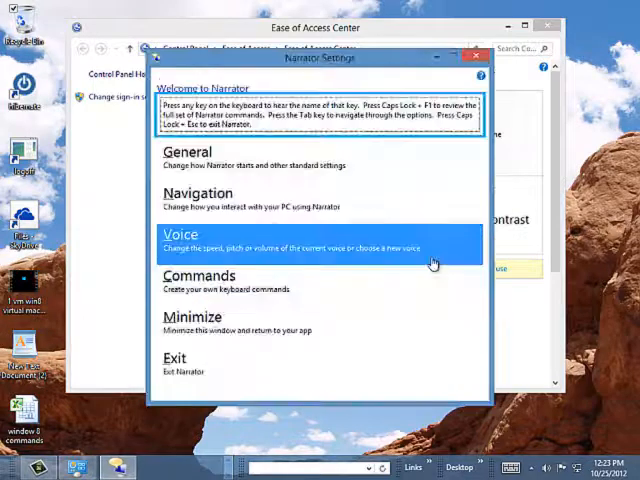
mouse_move(456, 84)
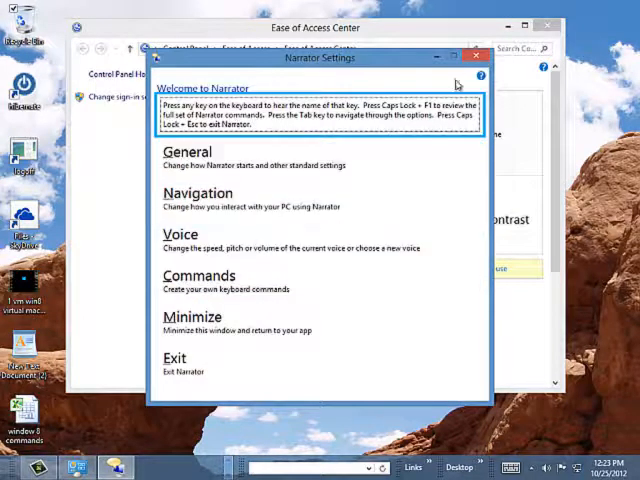
left_click(476, 56)
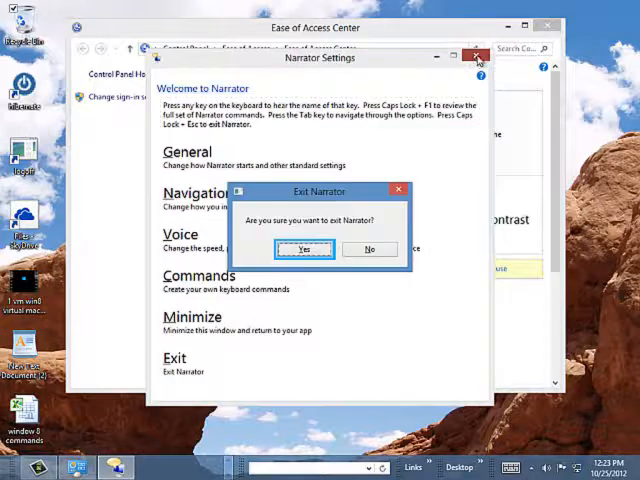
left_click(306, 250)
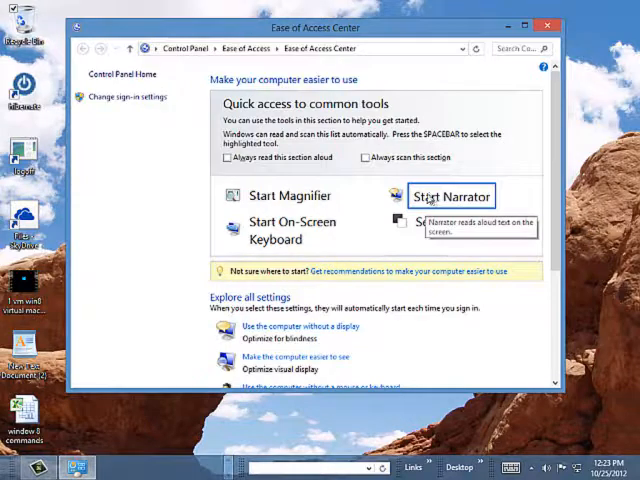
Go to Set up High Contrast to reach the 'Make the computer easier to see' options
scroll("down", 3)
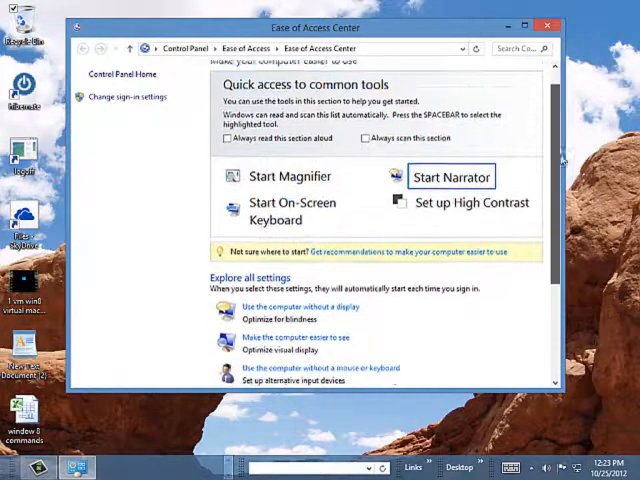
scroll("down", 3)
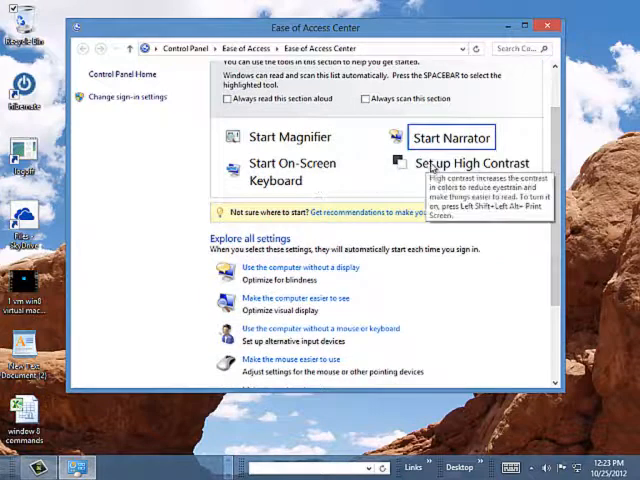
left_click(296, 296)
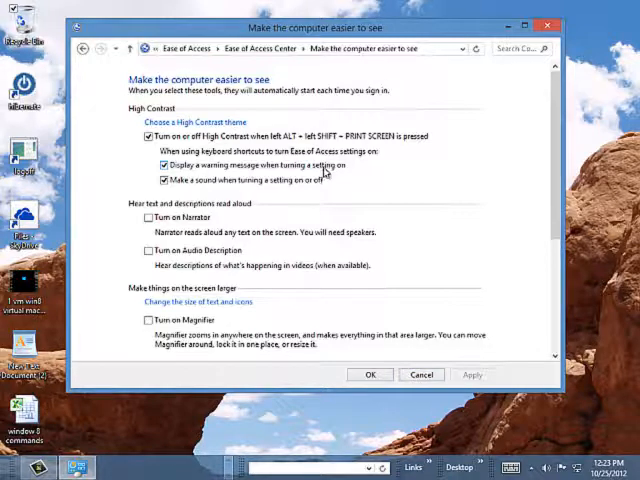
mouse_move(420, 374)
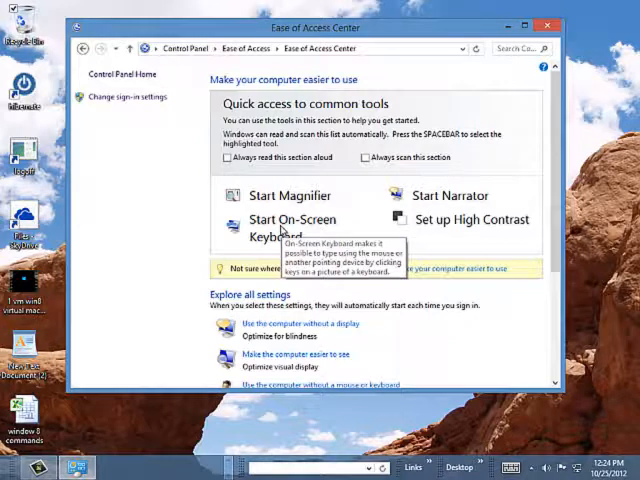
mouse_move(554, 166)
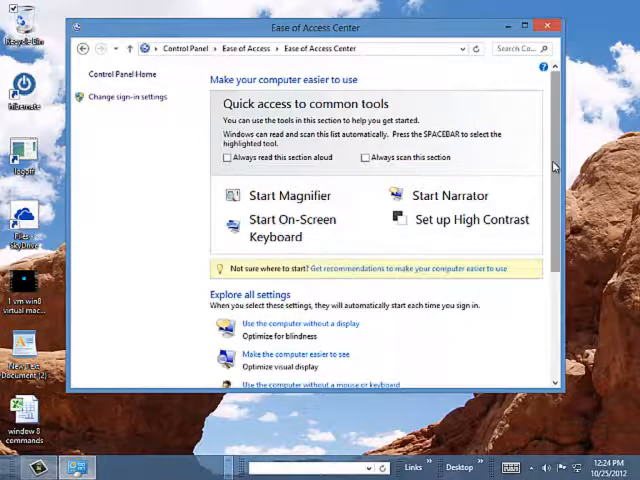
Launch the On-Screen Keyboard from the quick access tools
scroll("down", 3)
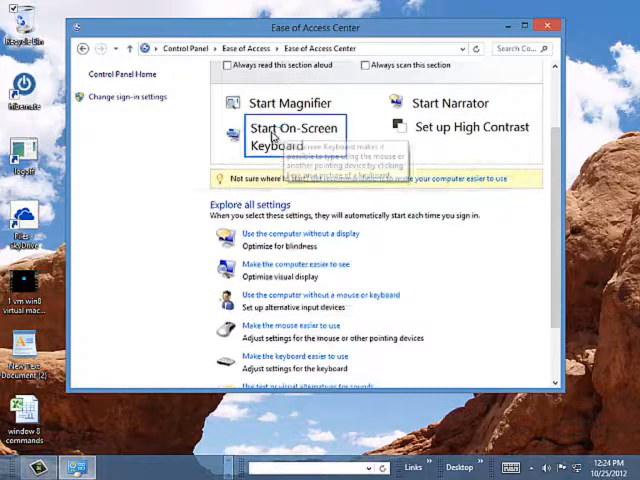
left_click(290, 136)
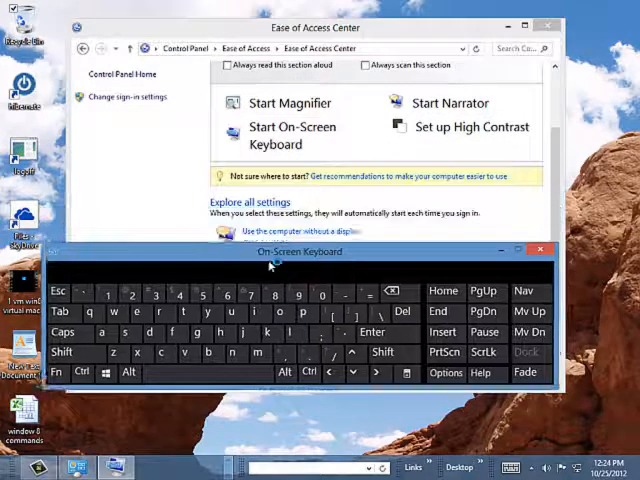